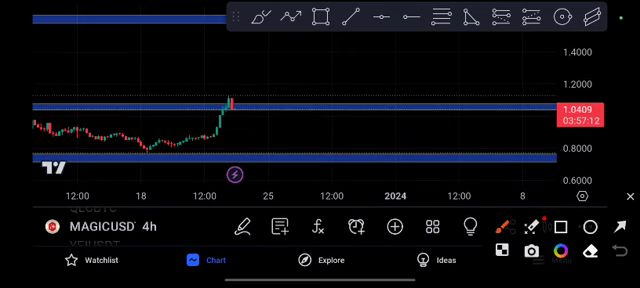
- Brush a red stroke rightward from the breakout candle's top above the middle blue resistance zone
{"action": "left_click_drag", "start_coordinate": [218, 99], "coordinate": [327, 89]}
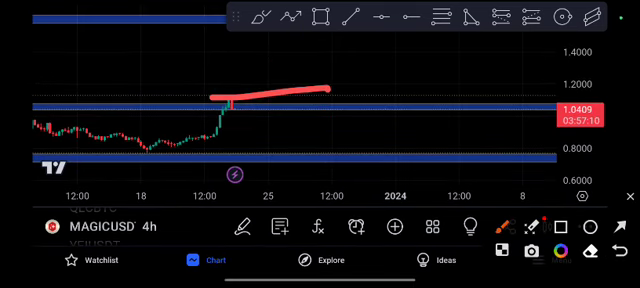